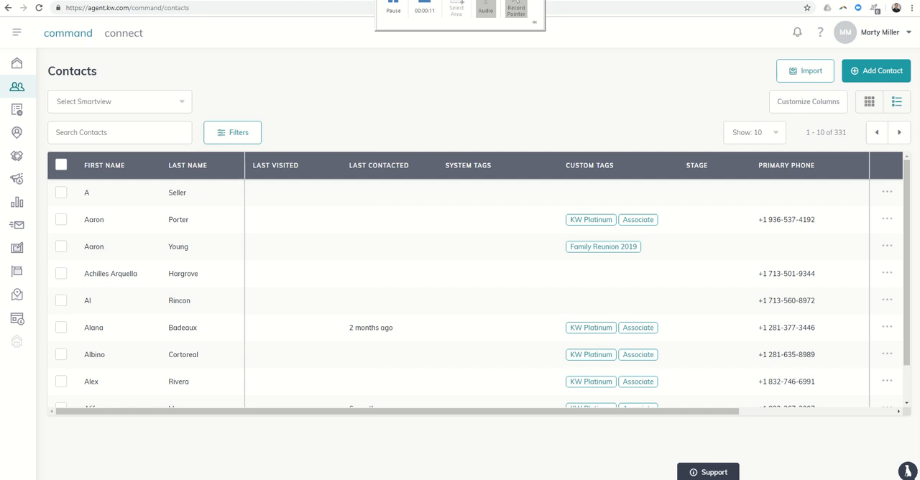
mouse_move(8, 8)
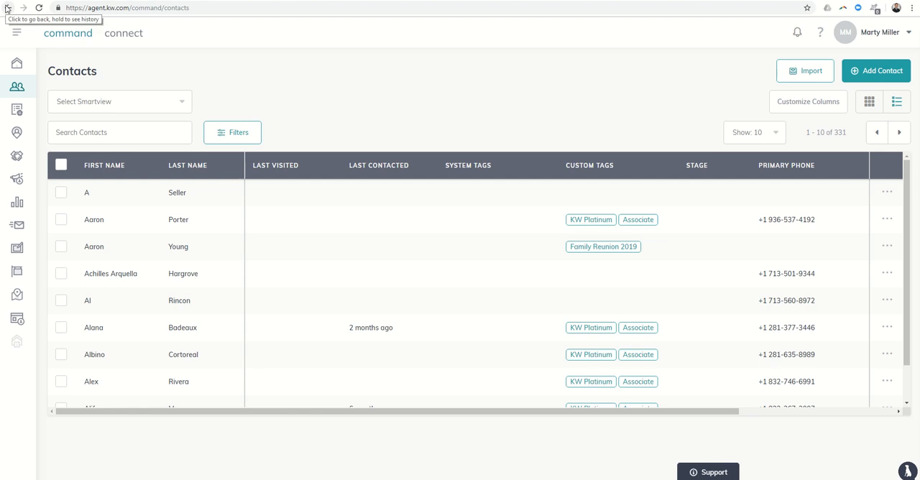
mouse_move(10, 29)
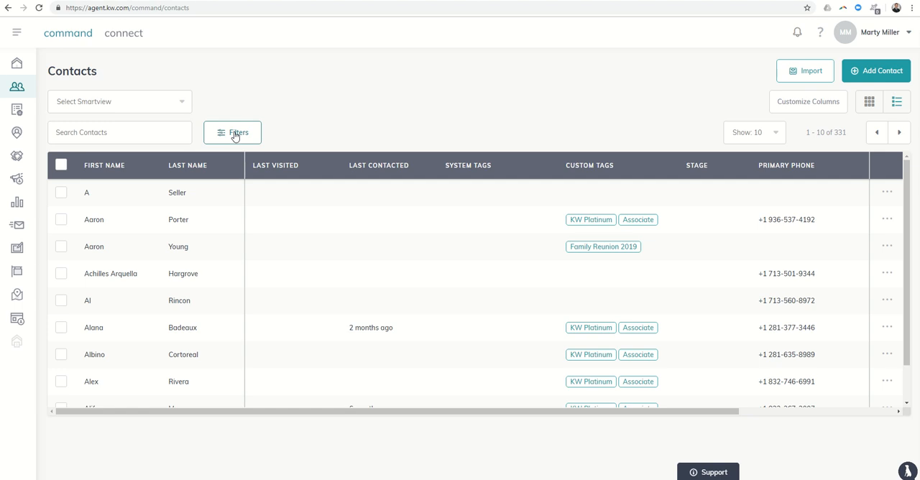
Open the Filters side panel for the 331 contacts.
left_click(233, 132)
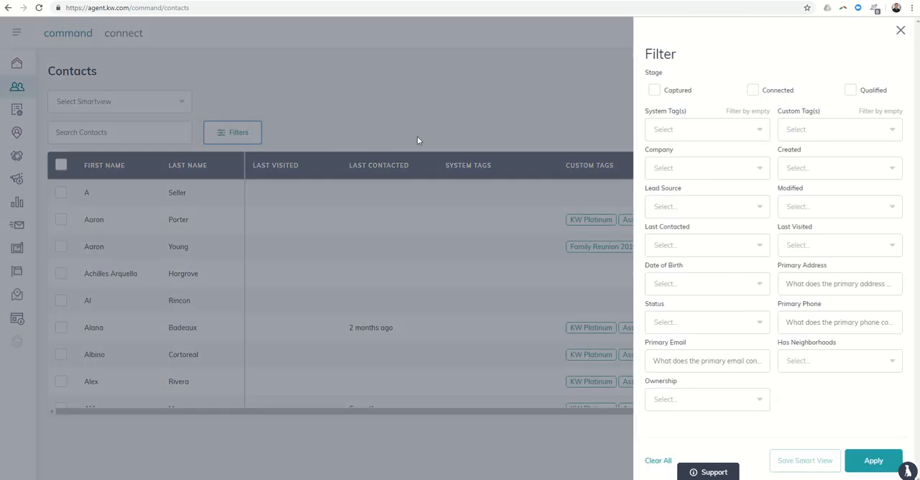
mouse_move(716, 132)
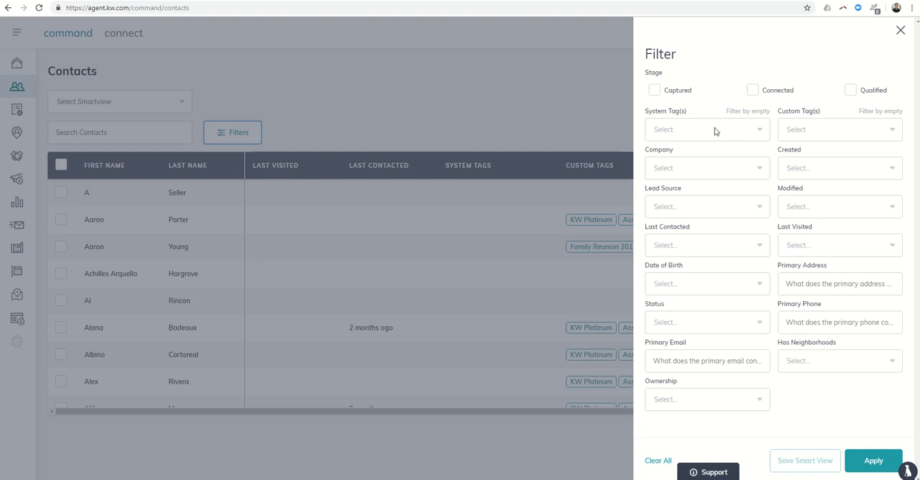
mouse_move(797, 135)
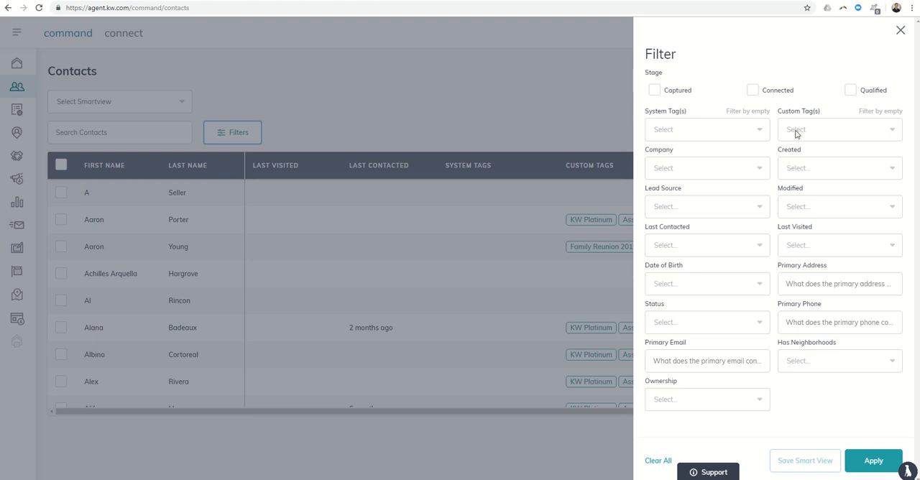
mouse_move(617, 142)
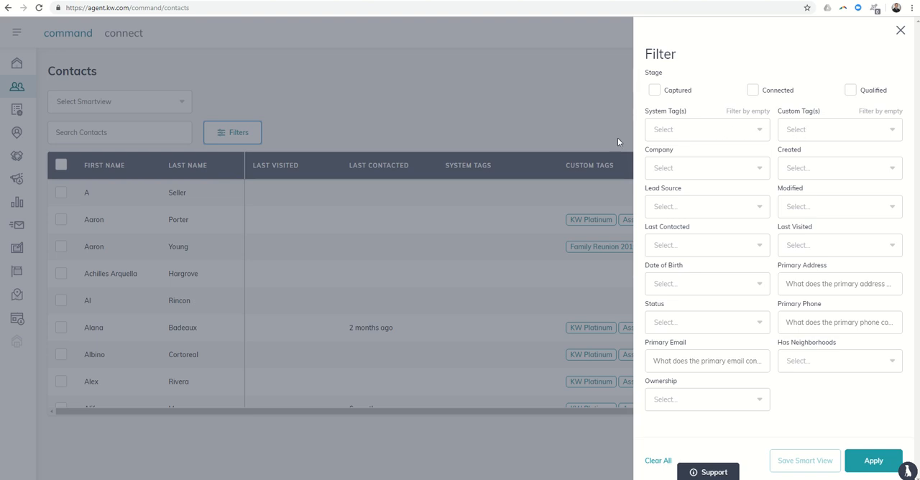
mouse_move(551, 206)
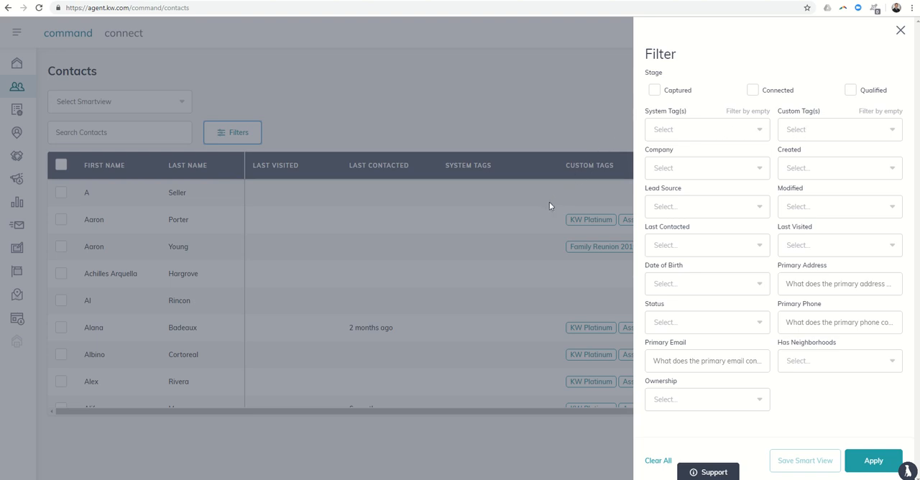
mouse_move(545, 224)
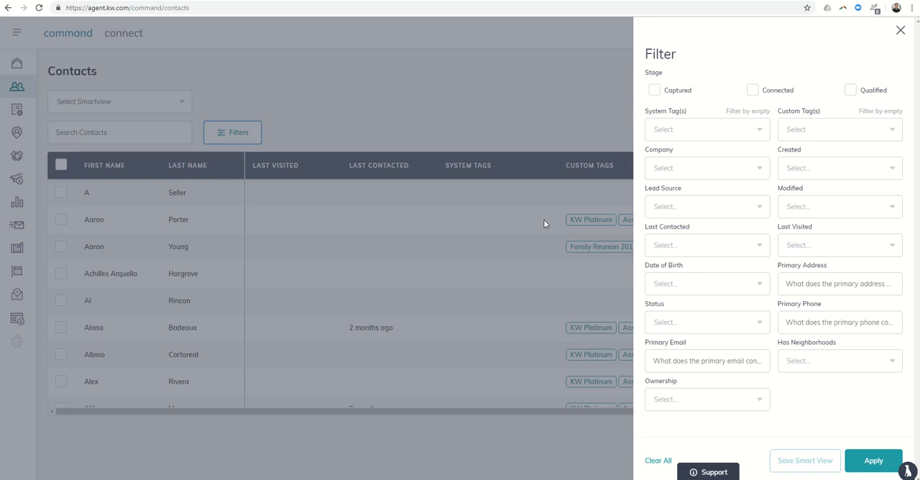
mouse_move(584, 233)
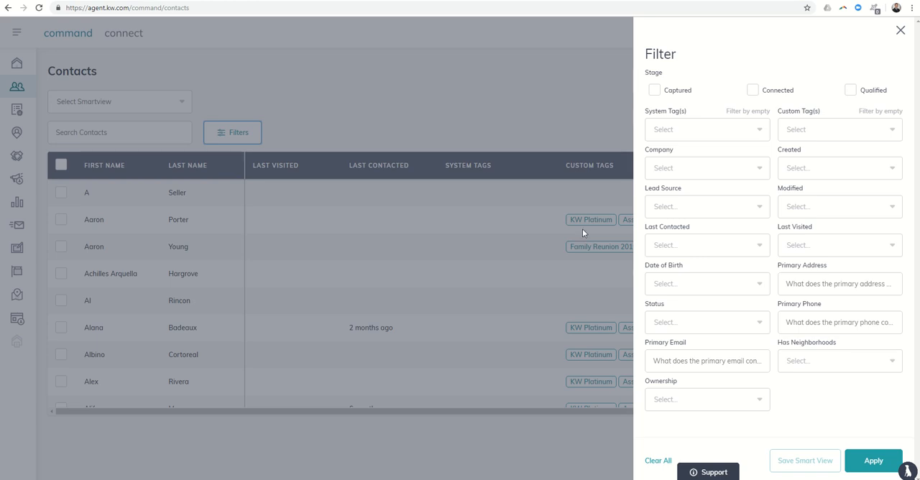
mouse_move(653, 217)
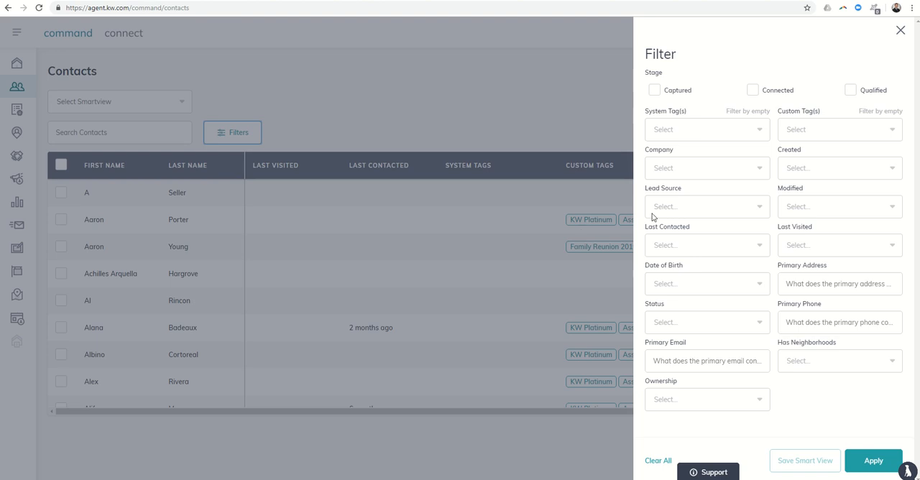
Choose the KW Platinum custom tag as a filter criterion.
left_click(837, 129)
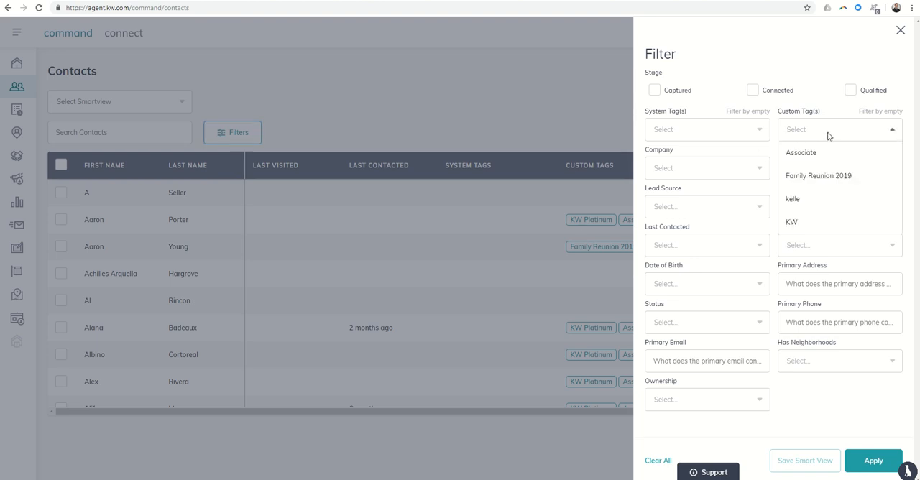
type("KW Platinum")
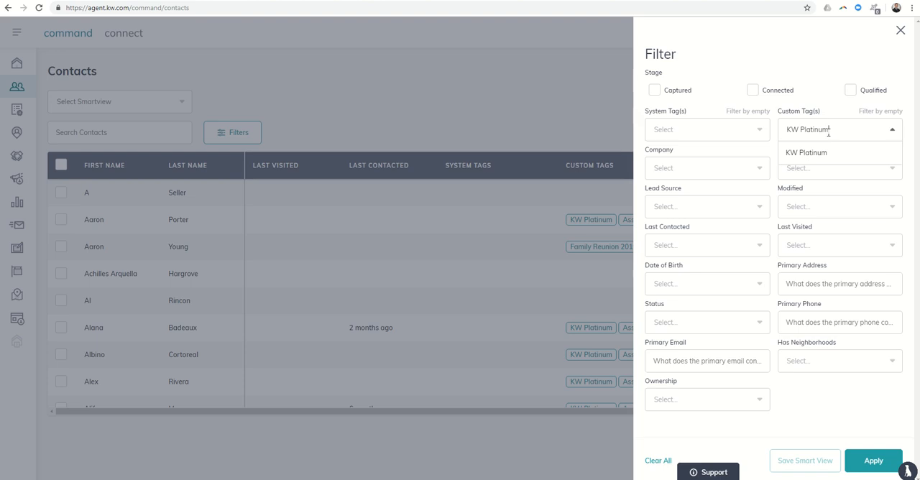
mouse_move(800, 122)
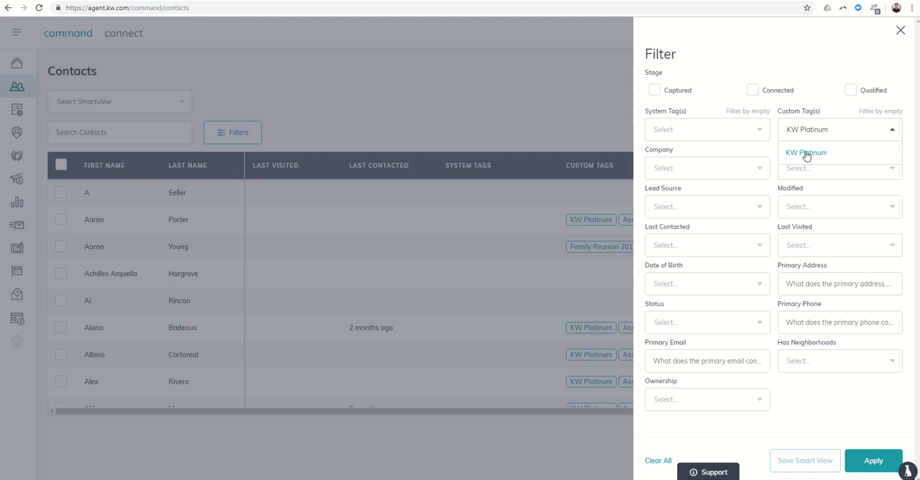
left_click(807, 152)
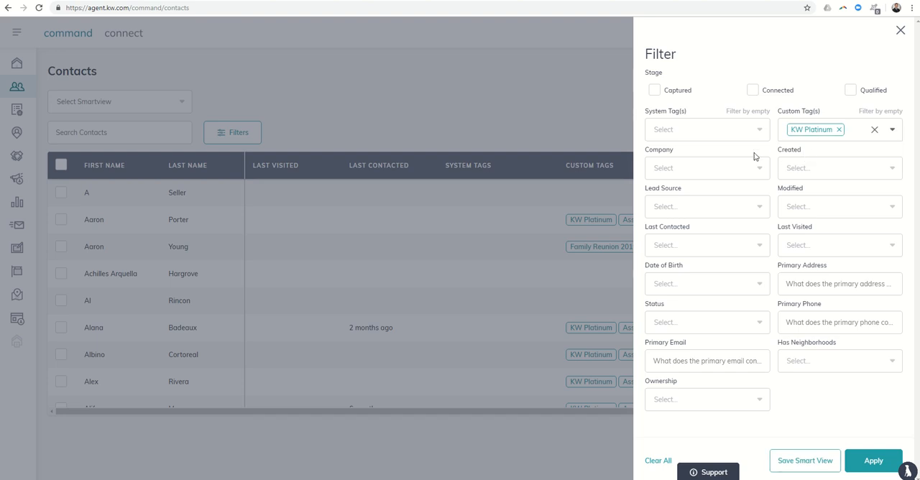
mouse_move(799, 327)
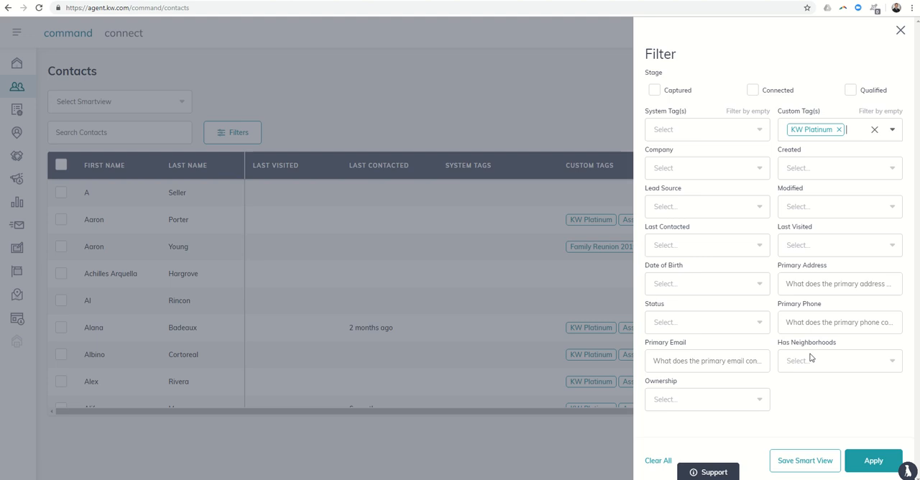
mouse_move(805, 460)
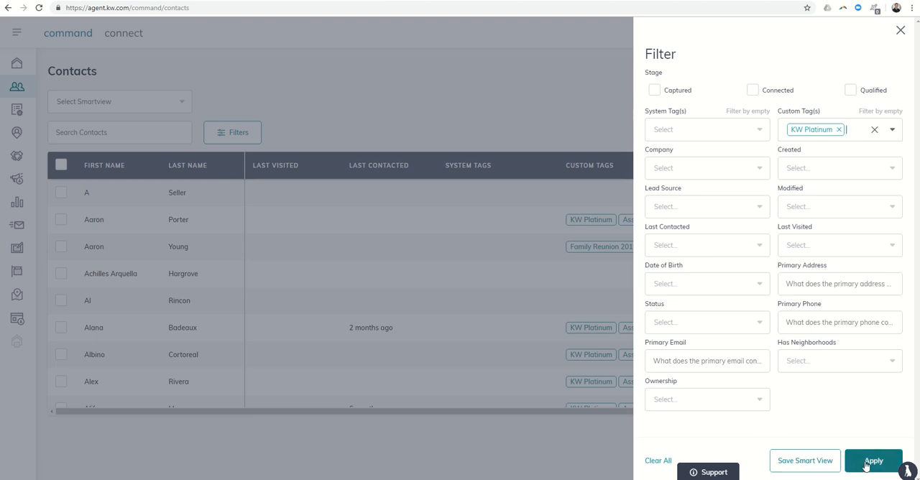
mouse_move(806, 461)
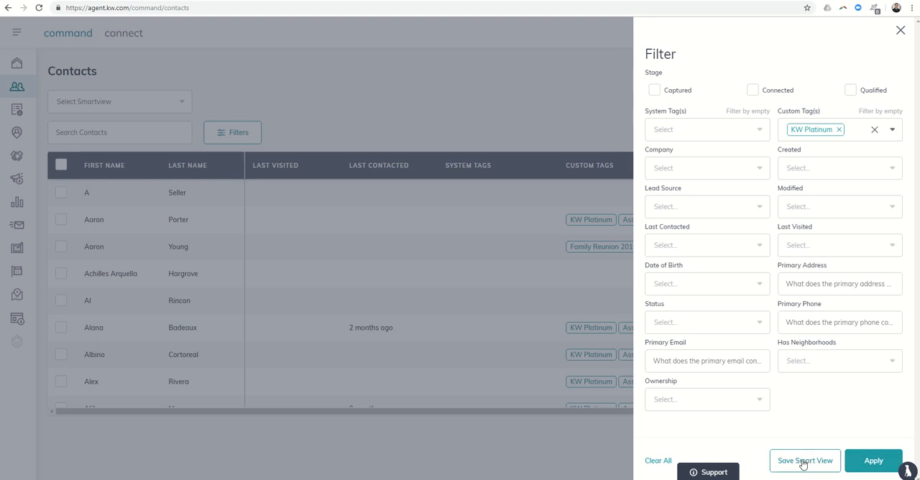
Save the KW Platinum filter as a smart view named 'KW Platinum Agents'.
left_click(804, 461)
type("K")
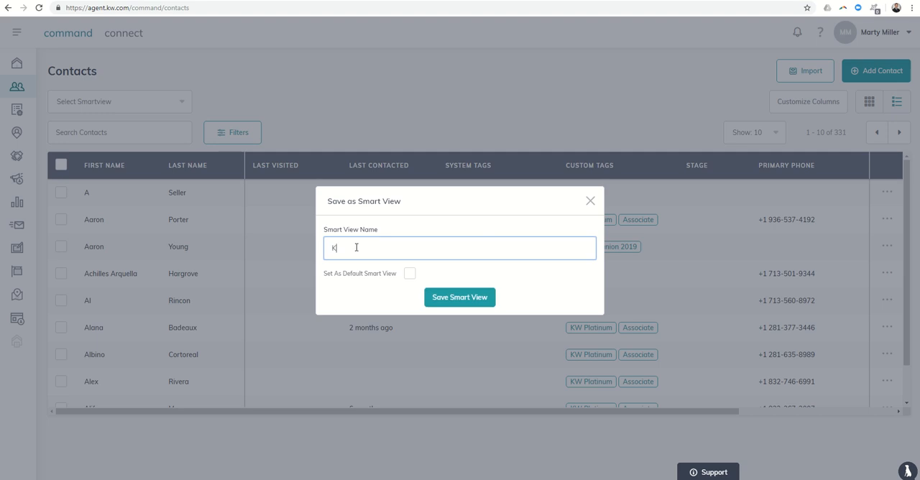
type("W Platinum Agents")
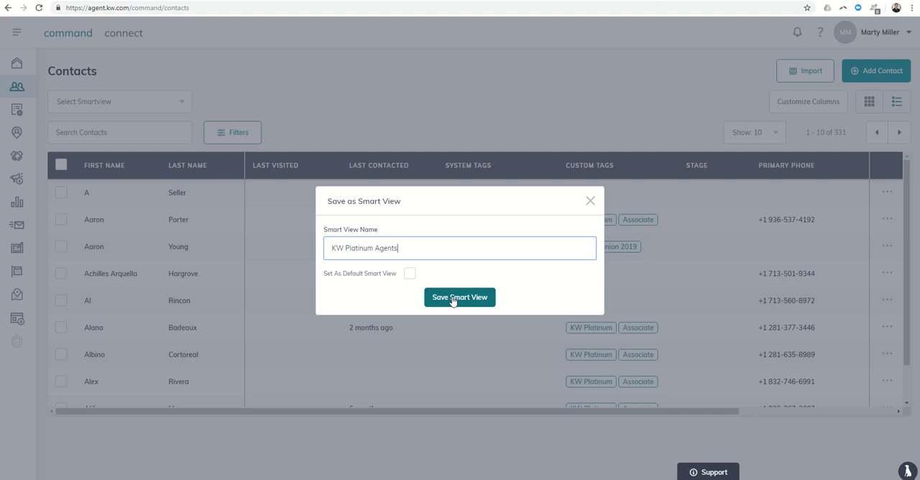
left_click(459, 297)
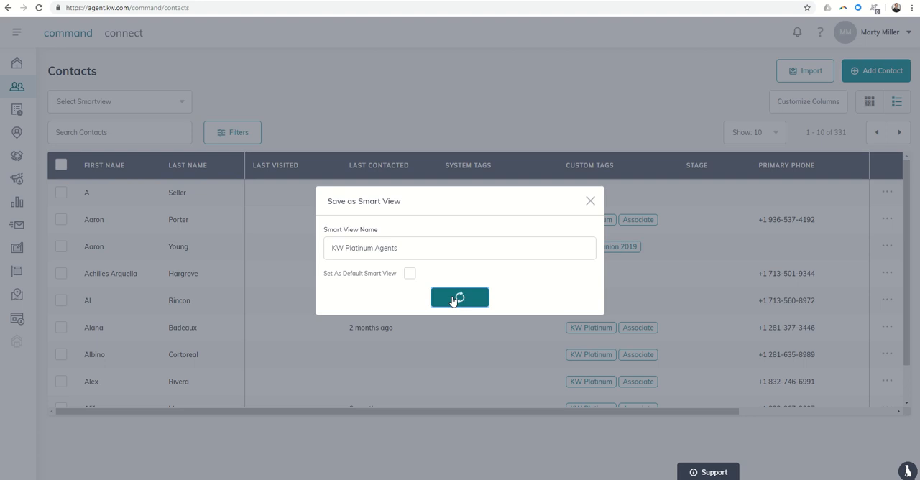
Shorten the smart view name to 'KW Platinum' and save, filtering to 214 contacts.
left_click(459, 298)
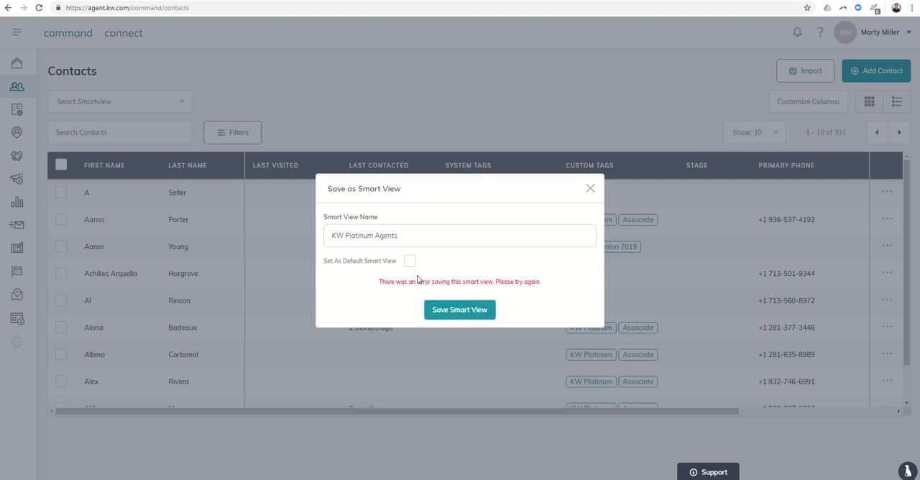
double_click(387, 236)
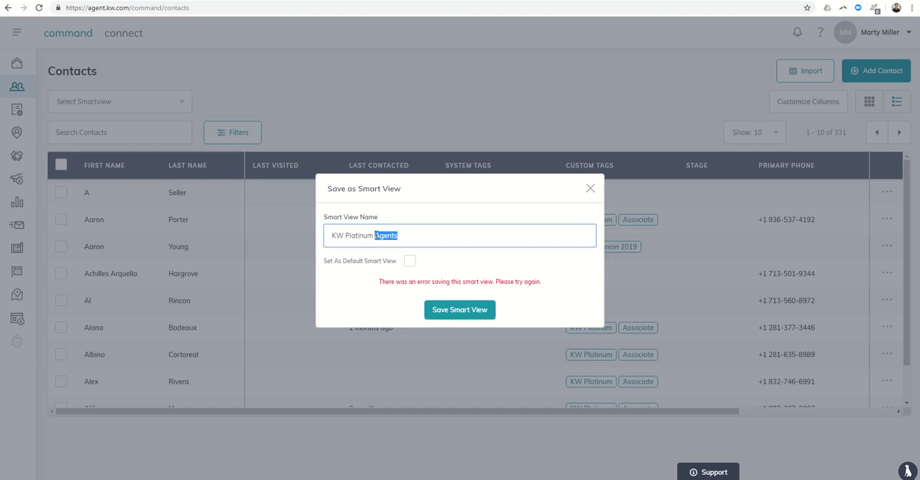
type("Ass")
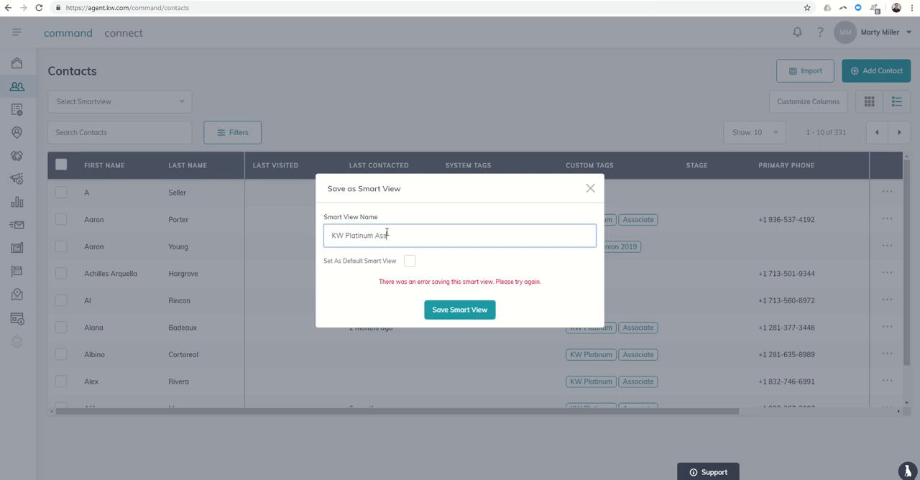
left_click(460, 310)
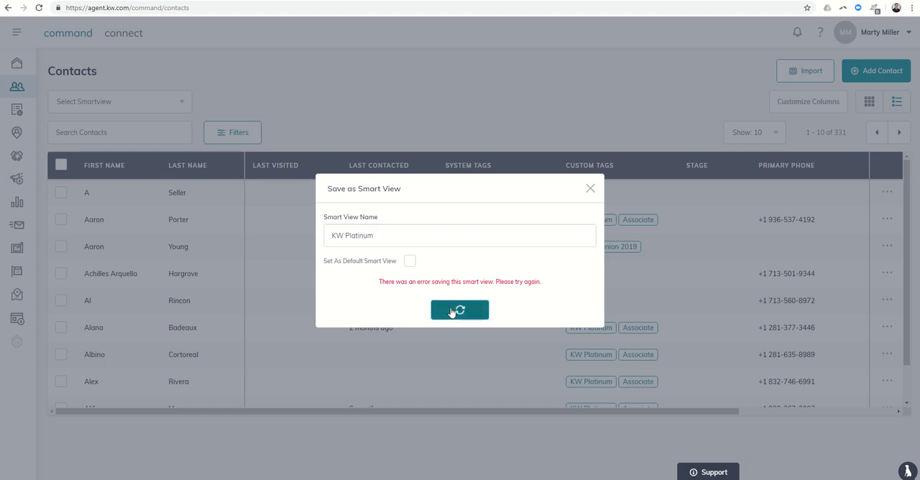
left_click(460, 310)
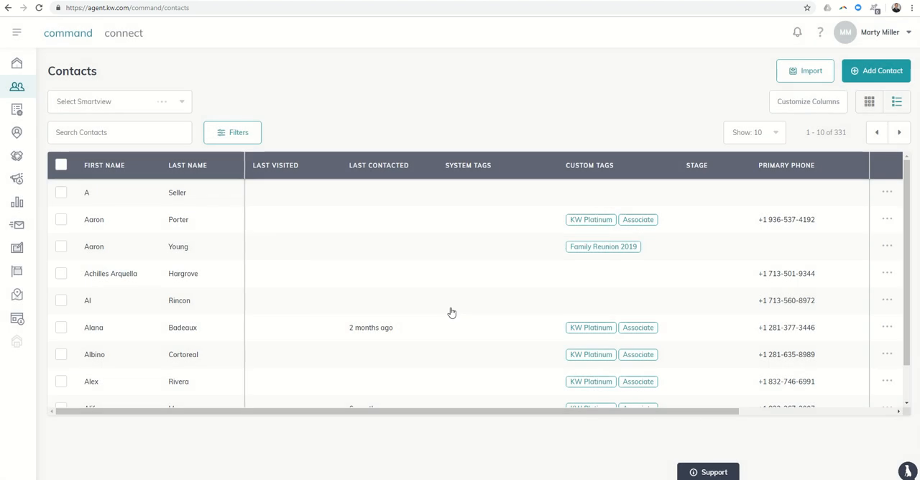
left_click(232, 132)
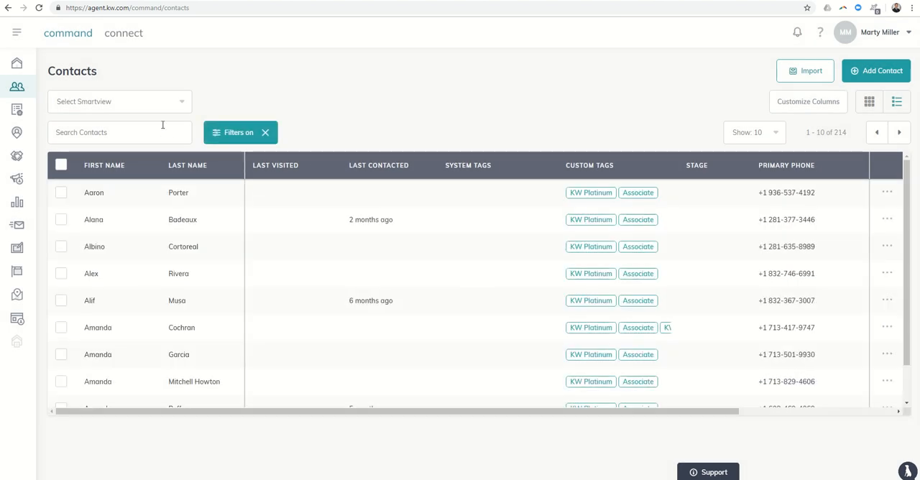
mouse_move(128, 107)
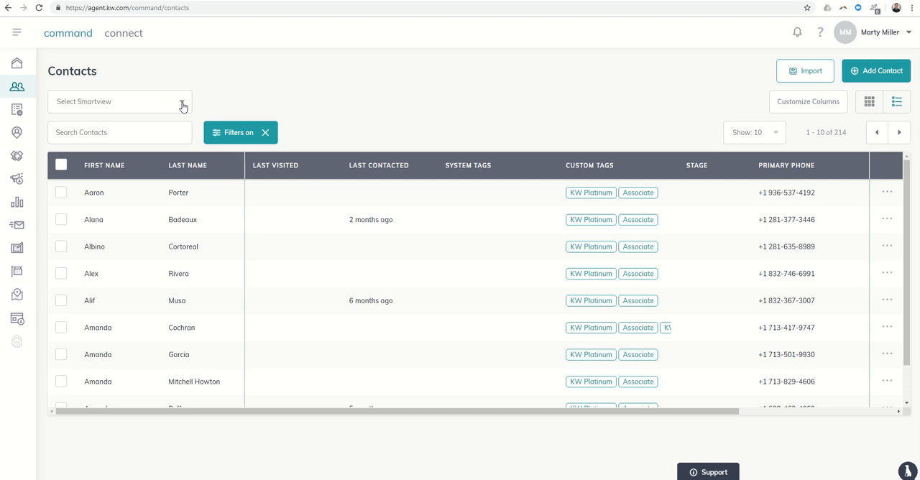
Select the KW Platinum smart view and scroll through its 214 contacts.
left_click(119, 101)
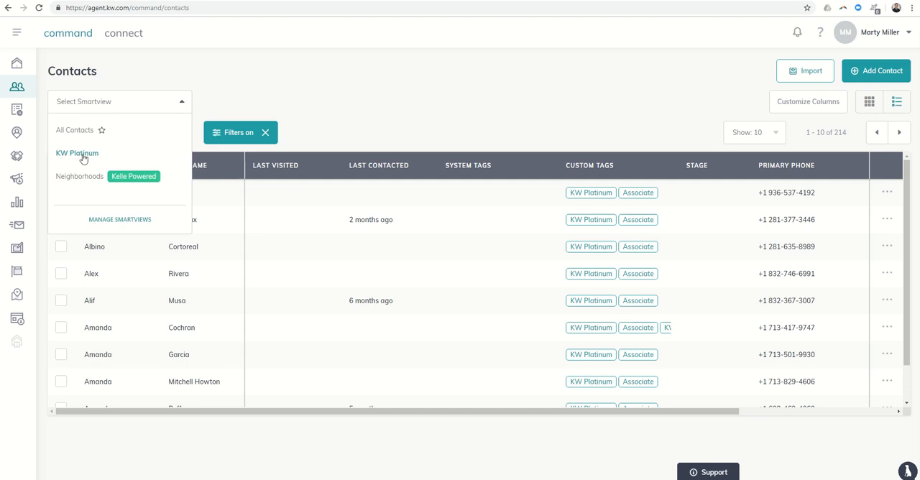
left_click(76, 154)
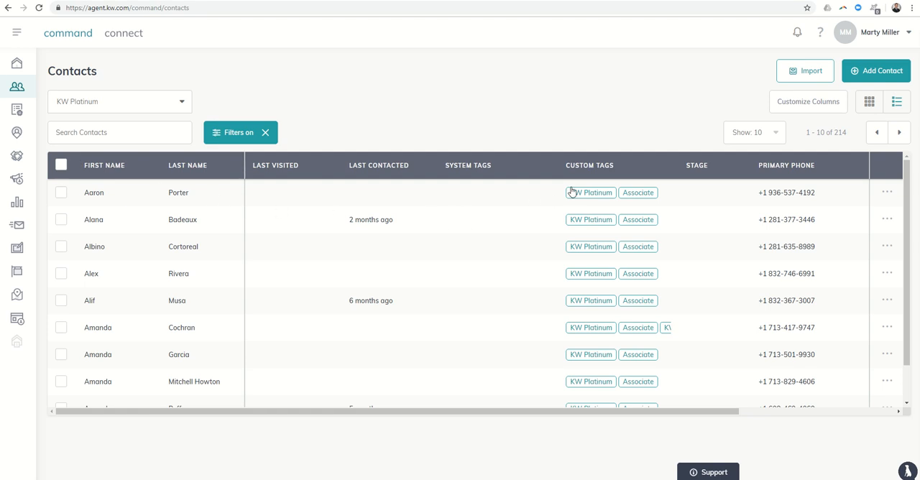
mouse_move(566, 200)
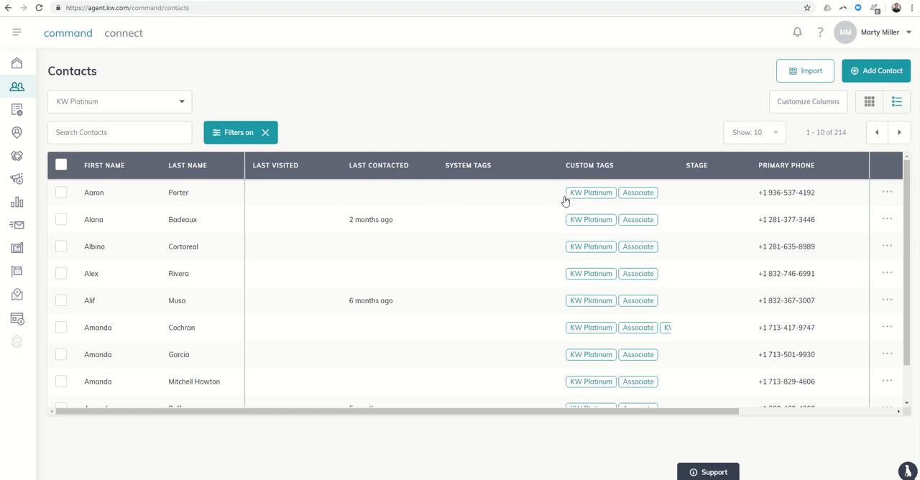
scroll("down", 3)
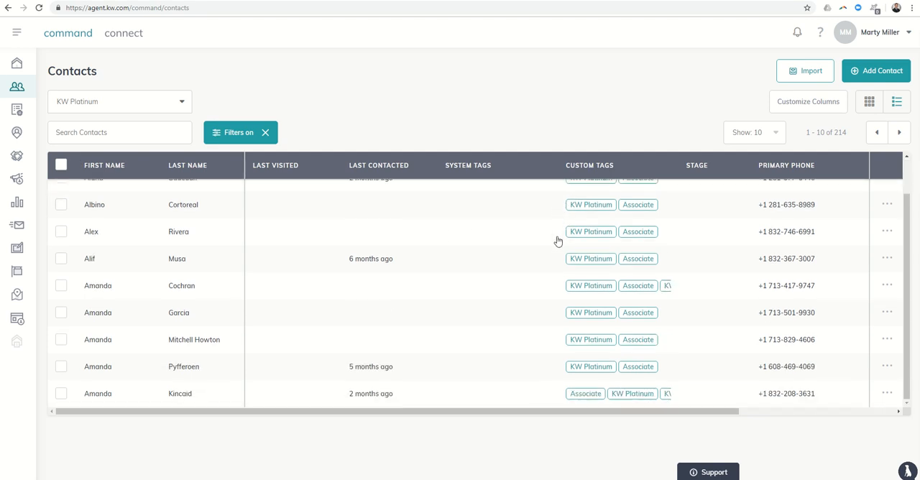
Switch the smart view to All Contacts, showing all 331 contacts.
left_click(119, 102)
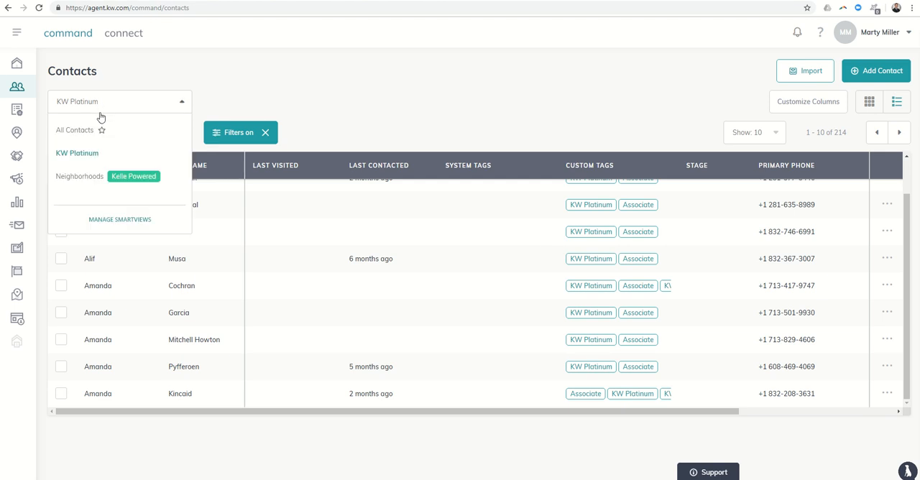
left_click(75, 130)
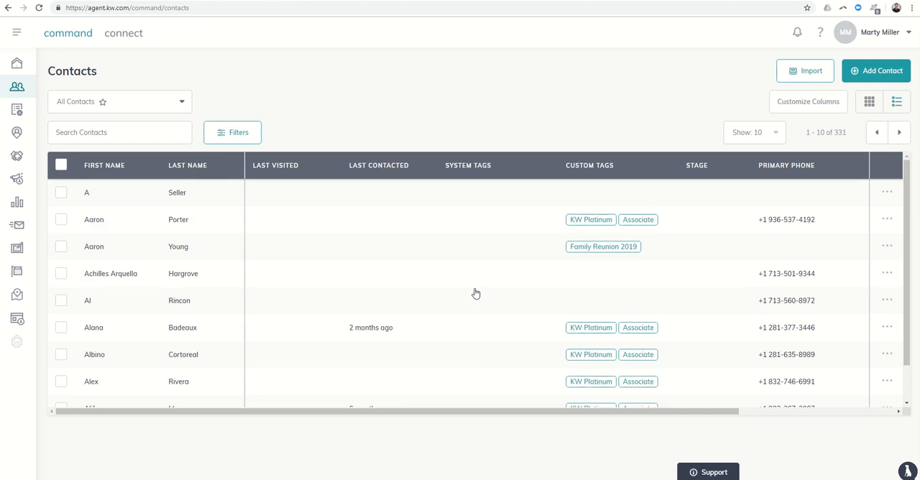
left_click(276, 165)
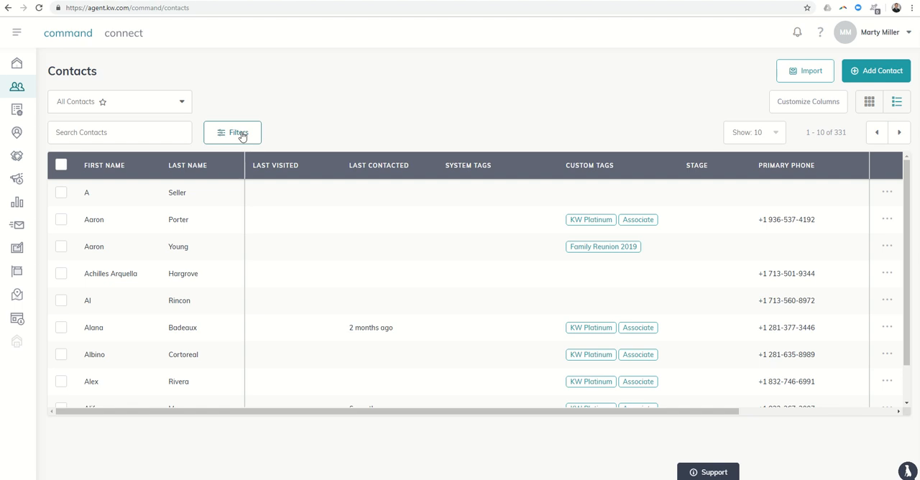
Reopen the Filters panel and open and close the Date of Birth dropdown.
left_click(232, 132)
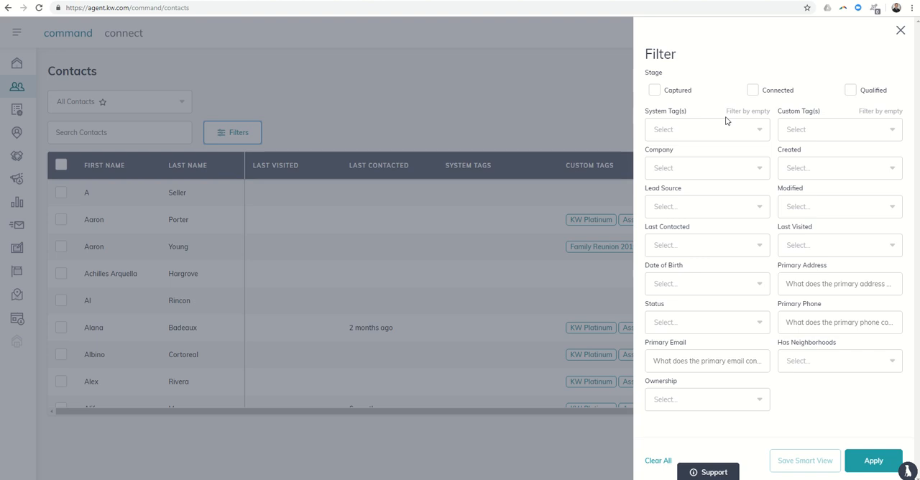
left_click(838, 244)
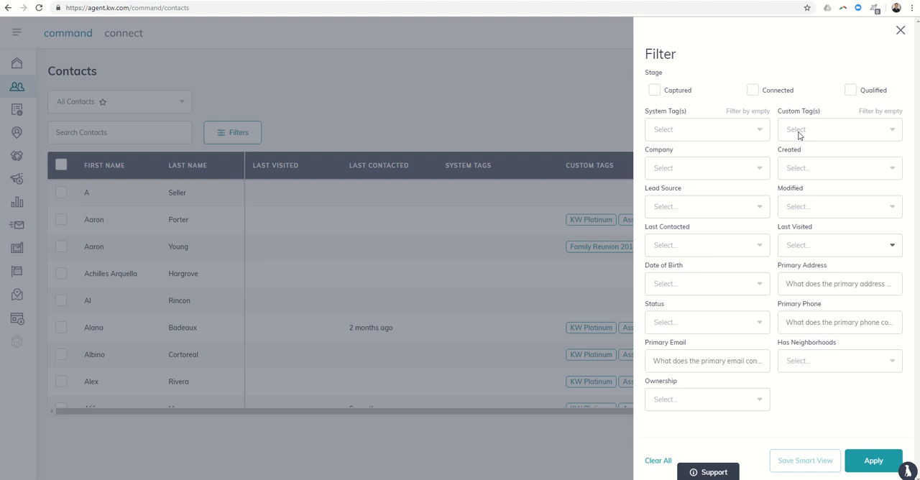
mouse_move(827, 135)
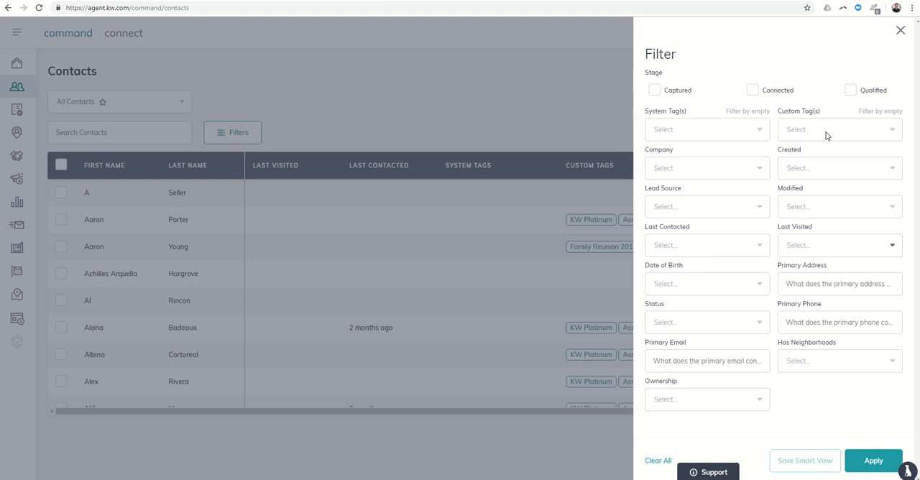
mouse_move(698, 202)
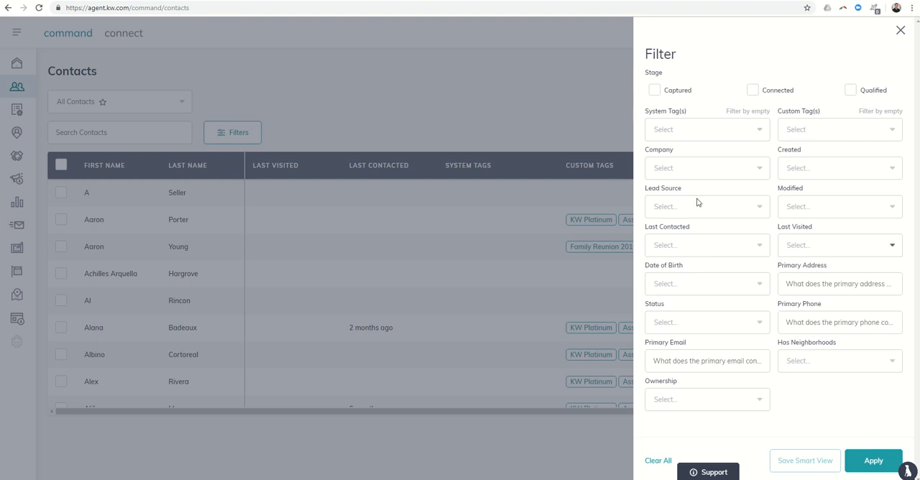
mouse_move(701, 215)
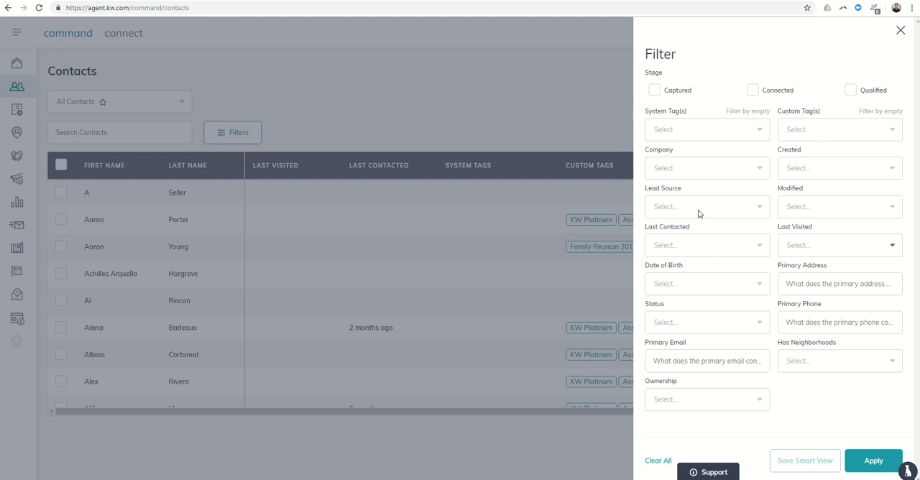
left_click(705, 283)
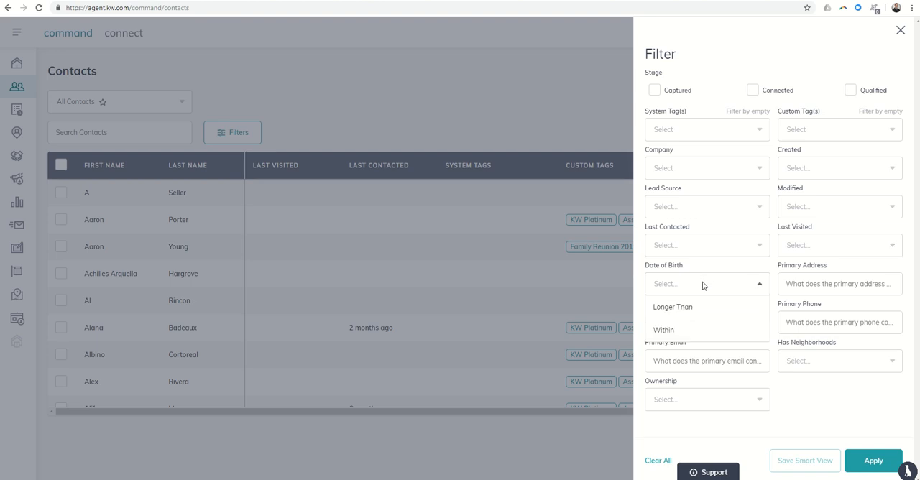
left_click(705, 284)
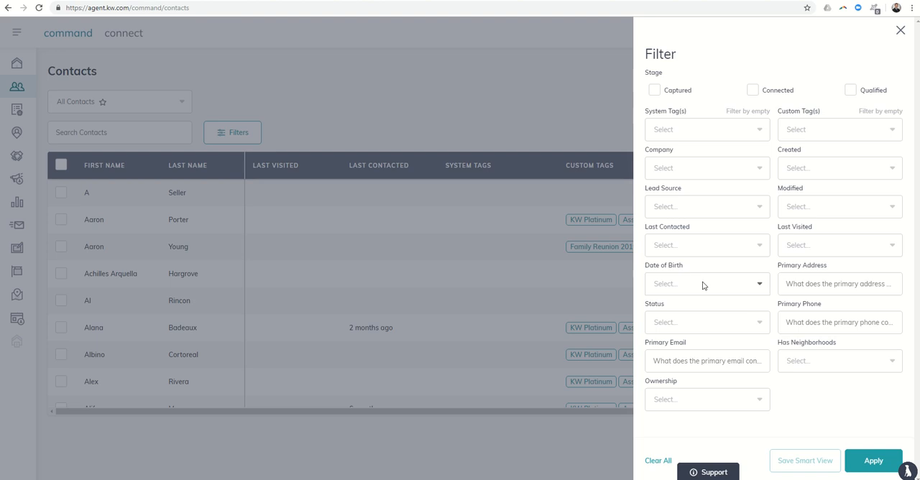
mouse_move(840, 400)
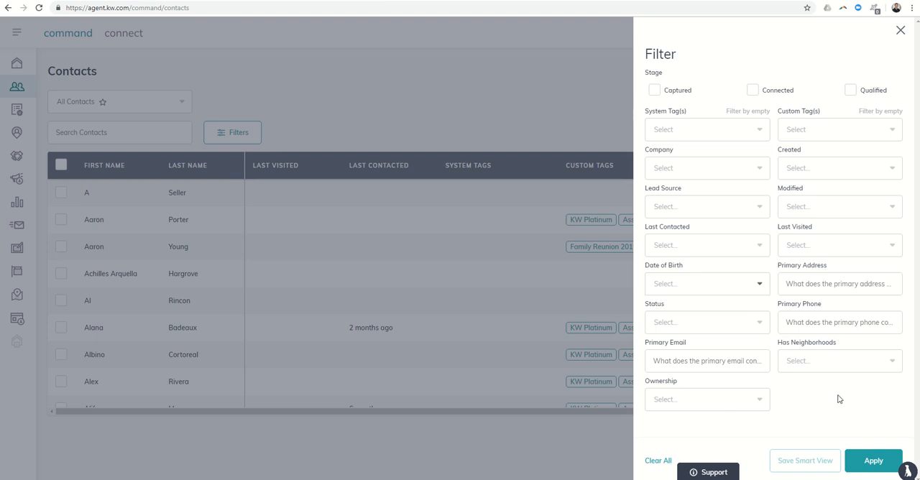
mouse_move(720, 135)
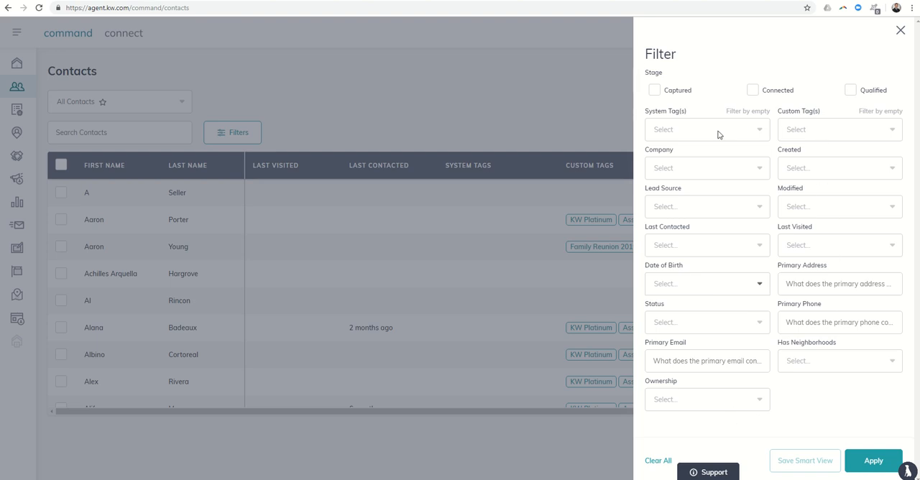
mouse_move(729, 396)
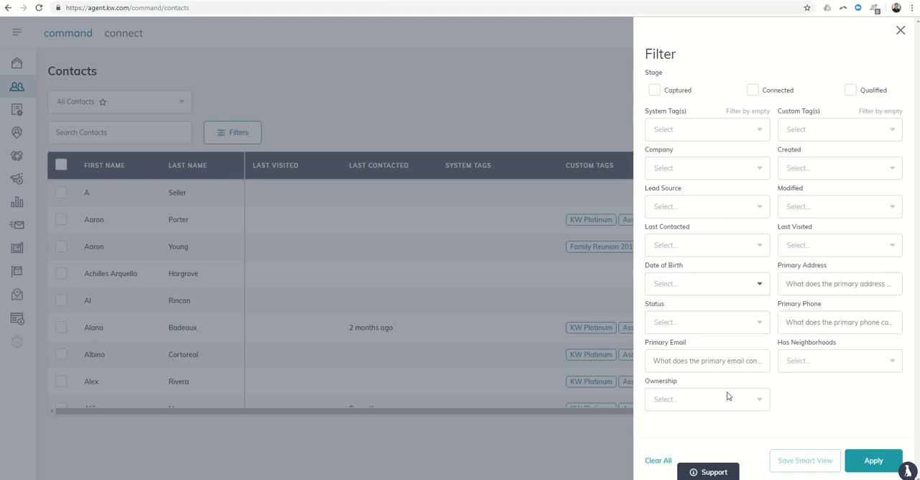
mouse_move(805, 129)
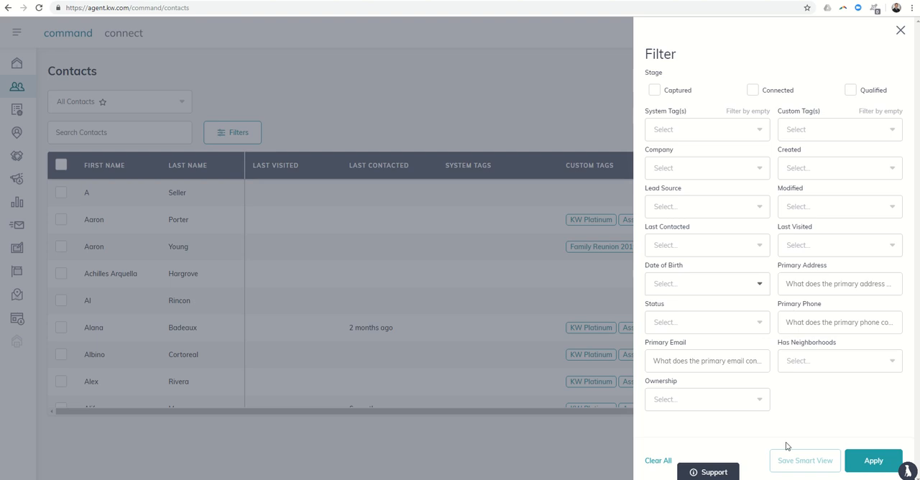
mouse_move(794, 440)
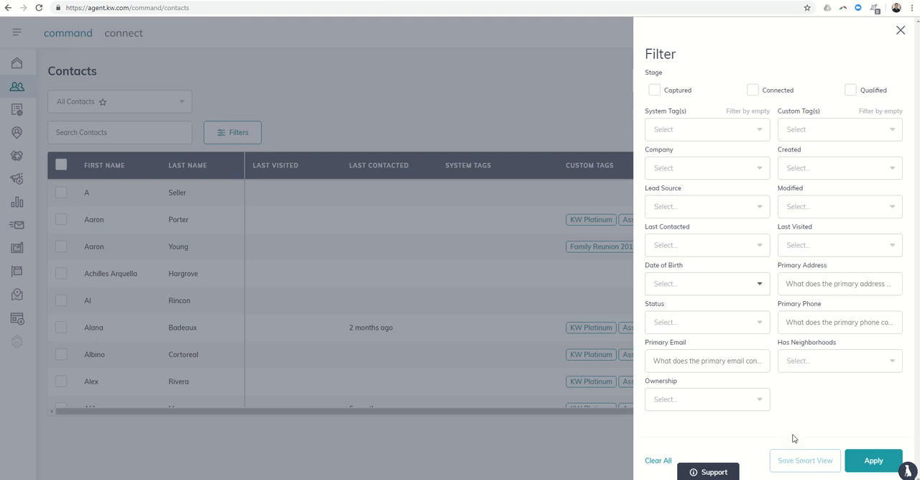
mouse_move(814, 129)
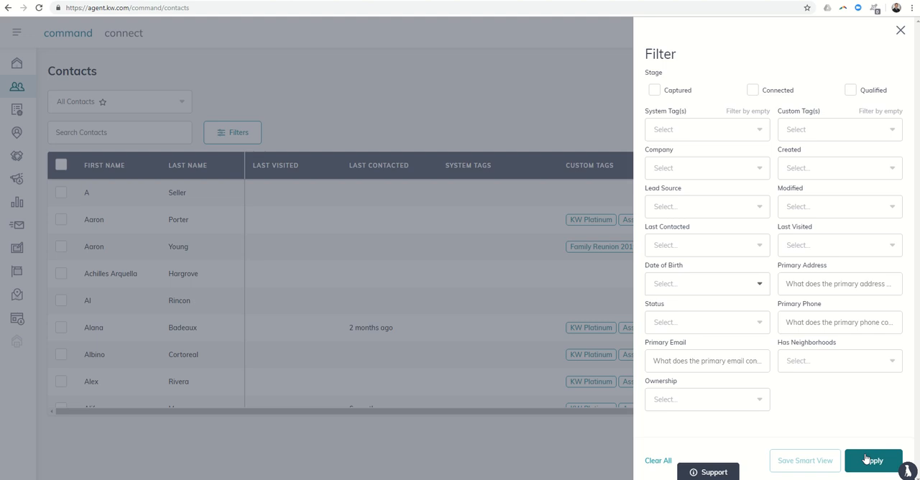
mouse_move(169, 138)
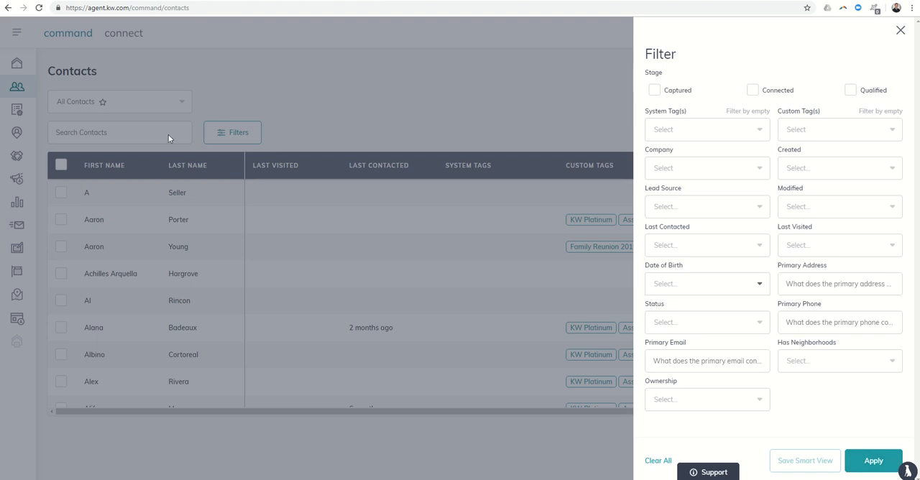
mouse_move(811, 440)
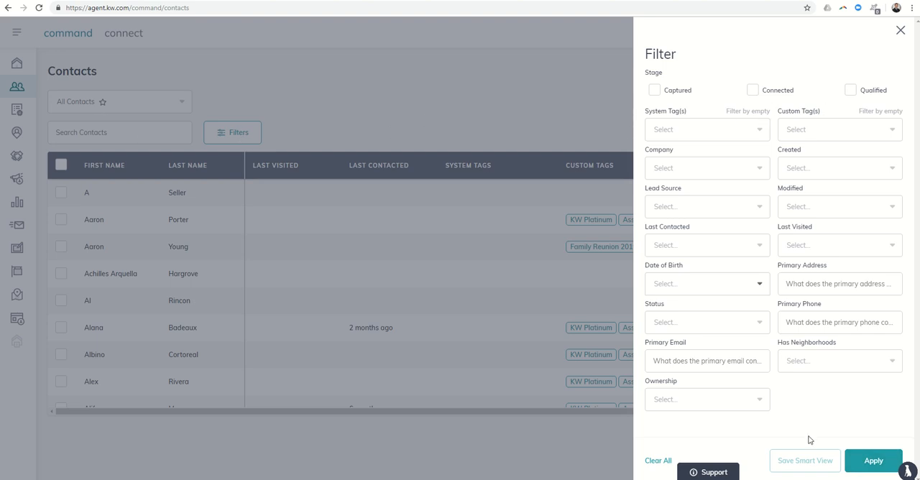
mouse_move(795, 438)
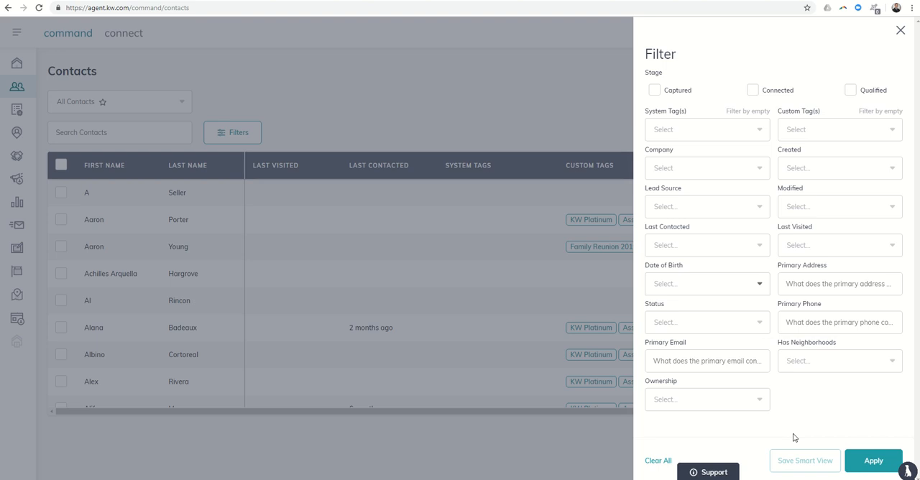
mouse_move(832, 136)
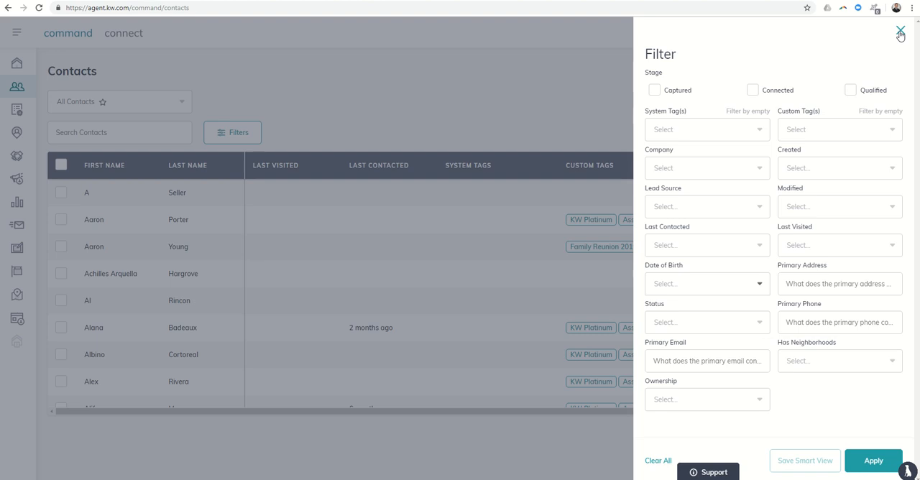
Close the Filter panel with its X, leaving All Contacts showing.
left_click(900, 32)
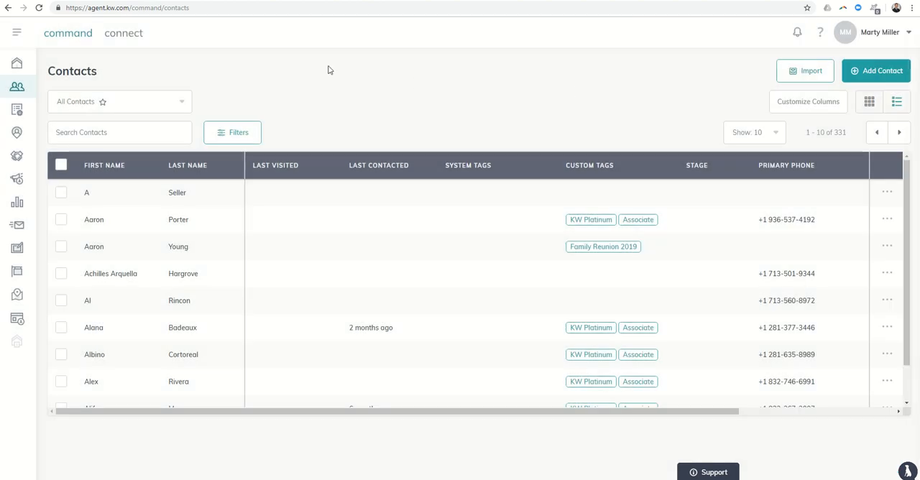